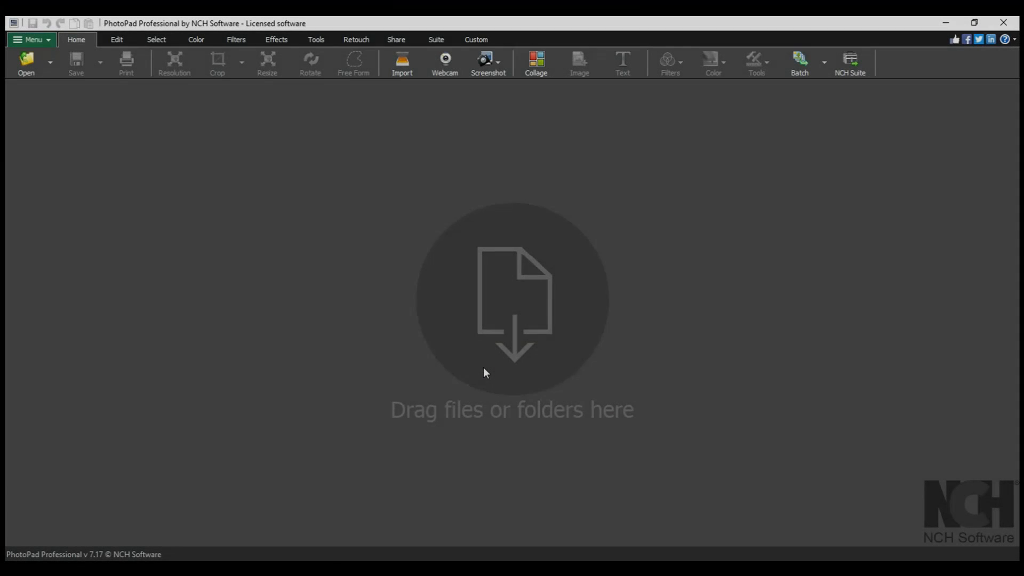
mouse_move(129, 109)
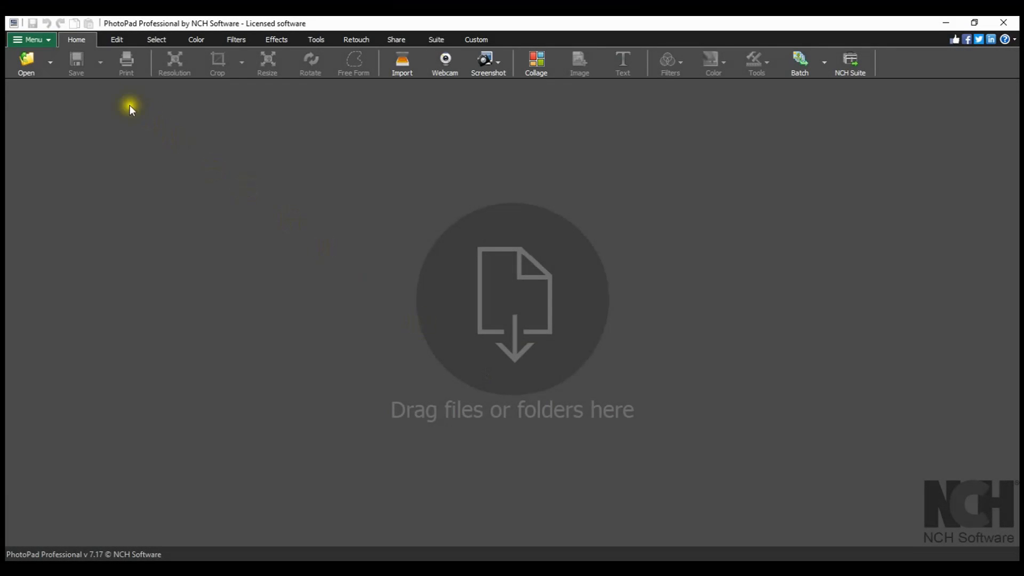
- Open main.jpg, the photo of five cacti in white pots
left_click(26, 62)
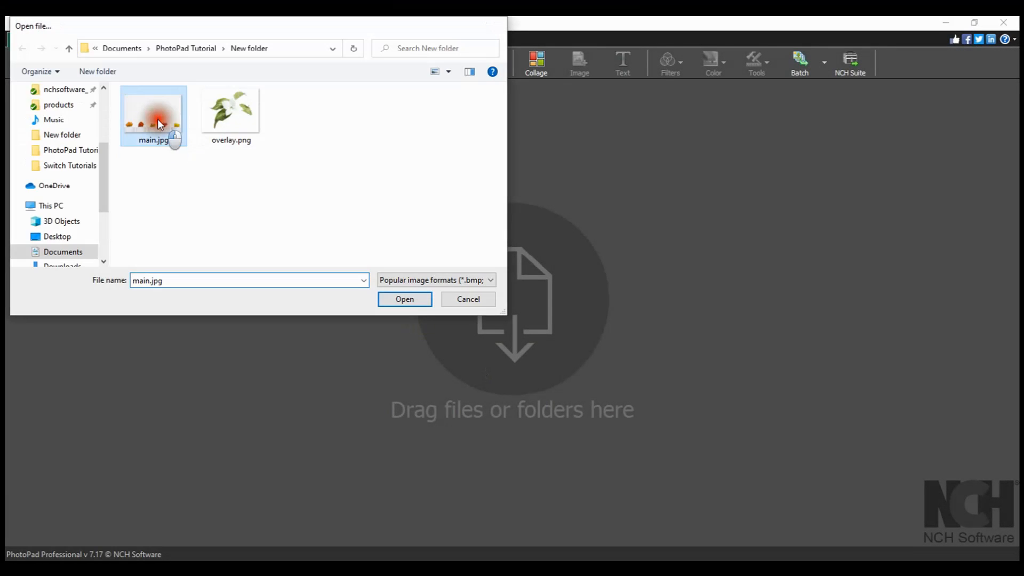
left_click(404, 299)
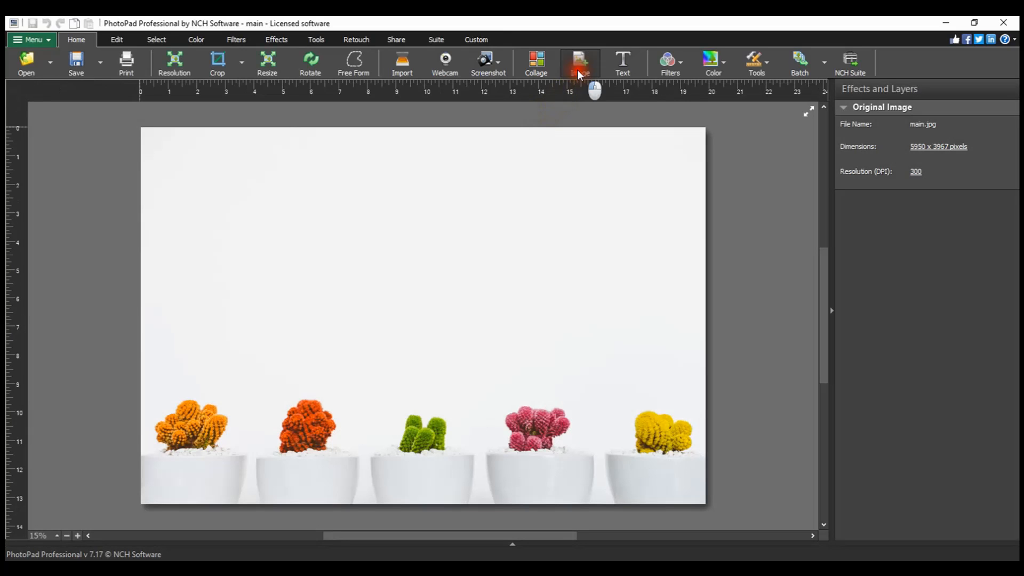
left_click(578, 63)
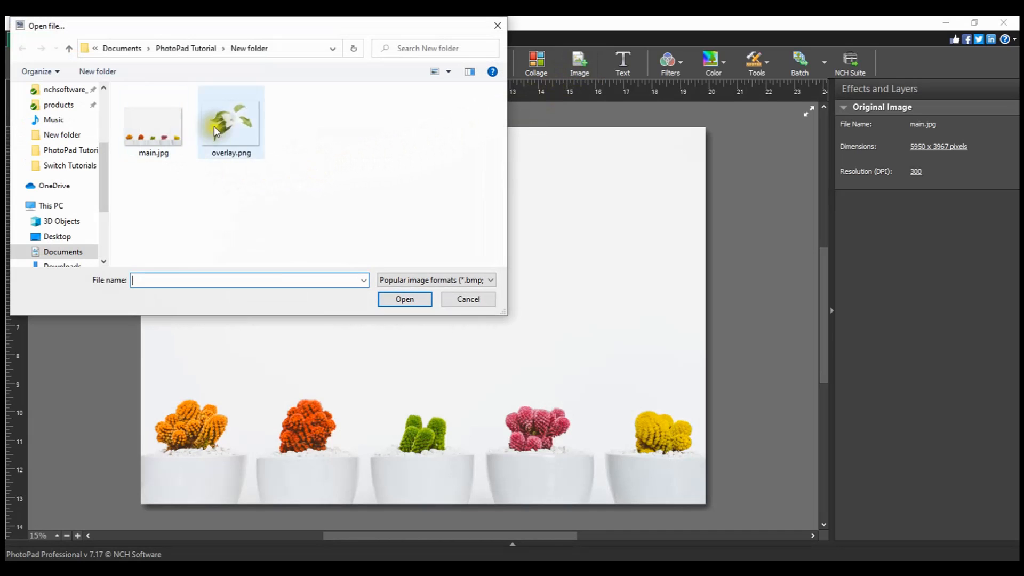
left_click(231, 121)
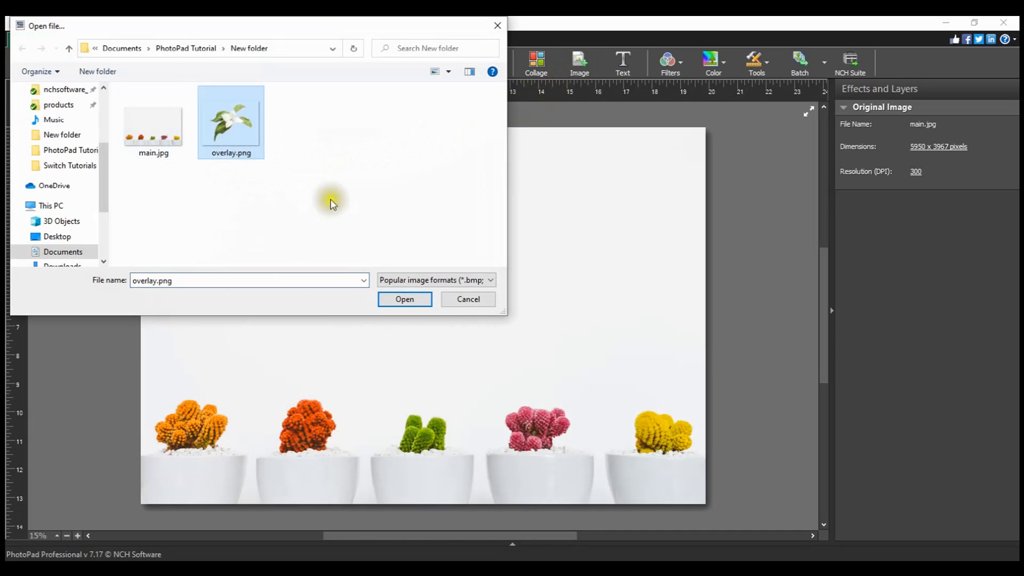
left_click(404, 299)
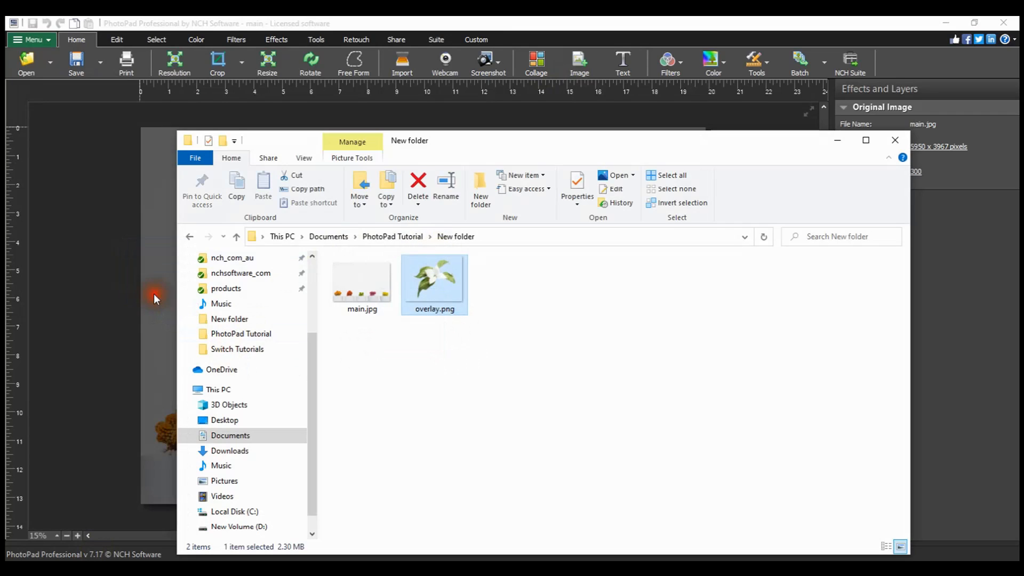
- Drag overlay.png from the New folder onto the PhotoPad canvas as an overlay
double_click(434, 277)
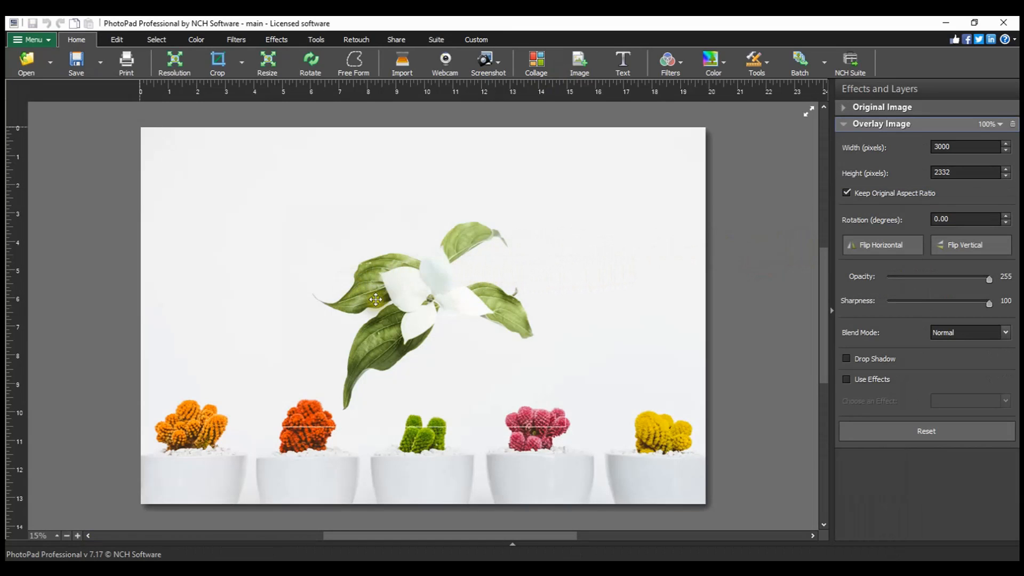
- Move the flower overlay higher and shrink it to 2986 × 2321 pixels
left_click(376, 300)
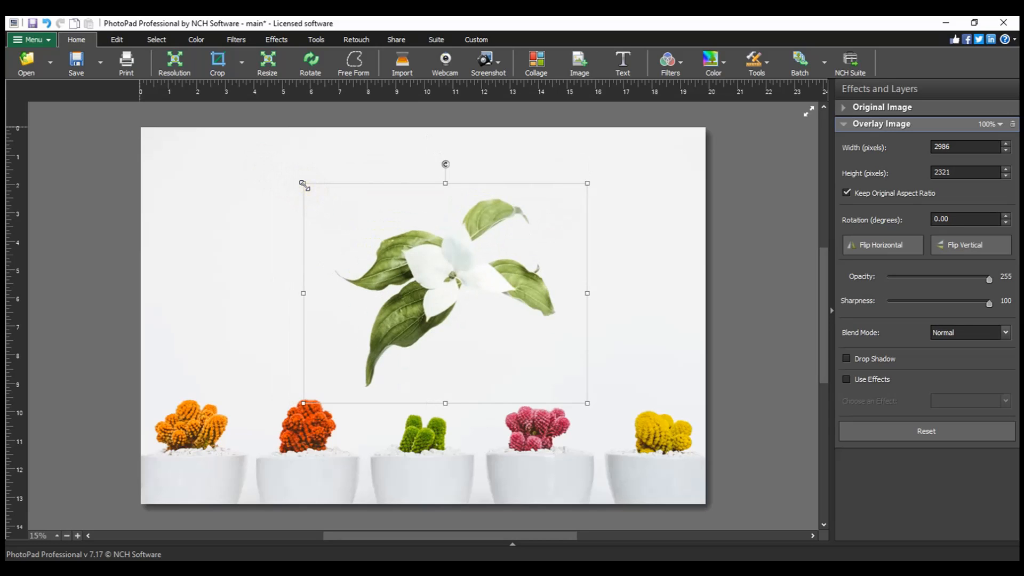
- Set the overlay width so it becomes 1999 × 1554 pixels, aspect ratio locked
triple_click(966, 146)
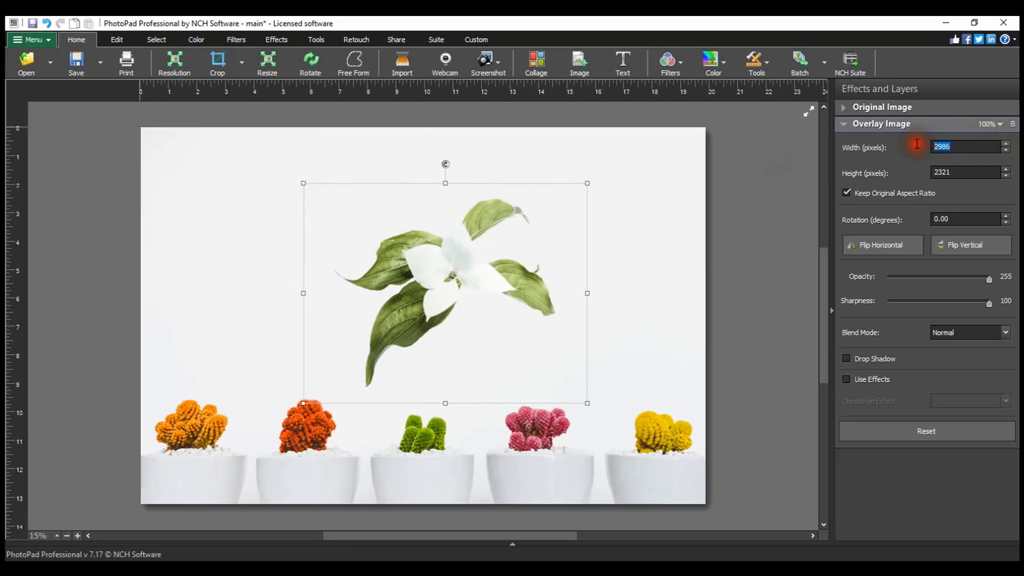
type("20000")
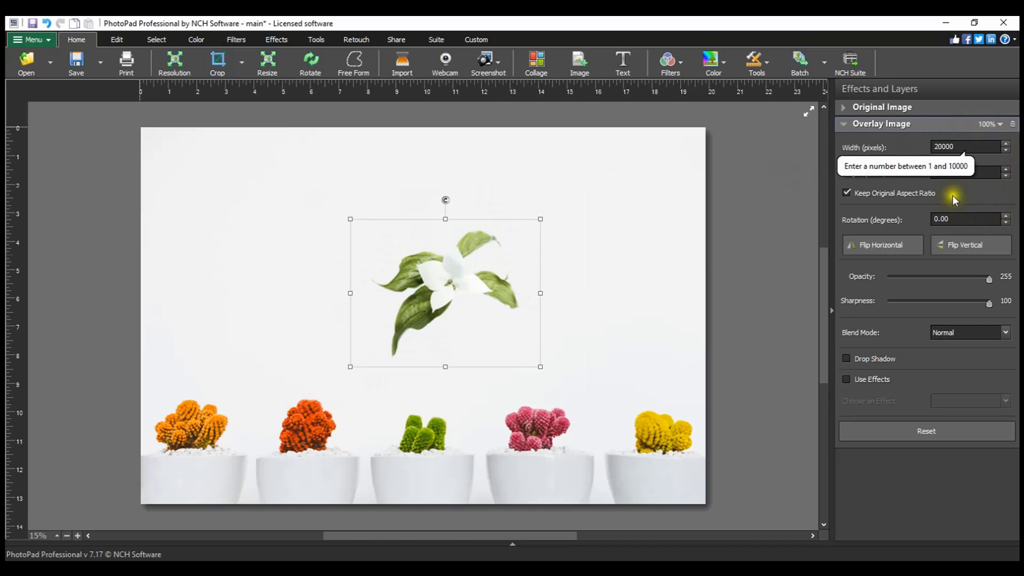
left_click(847, 193)
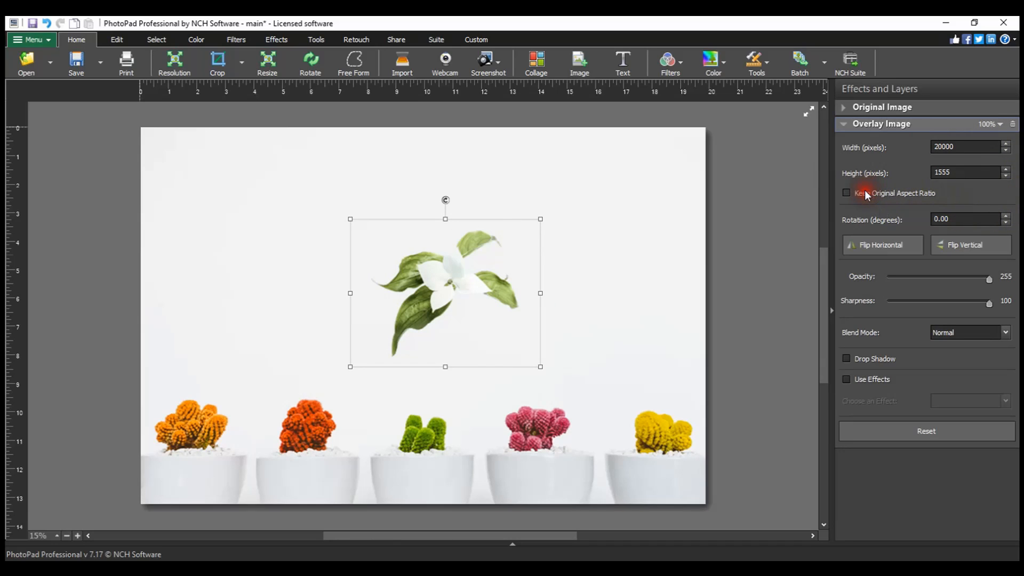
left_click(847, 193)
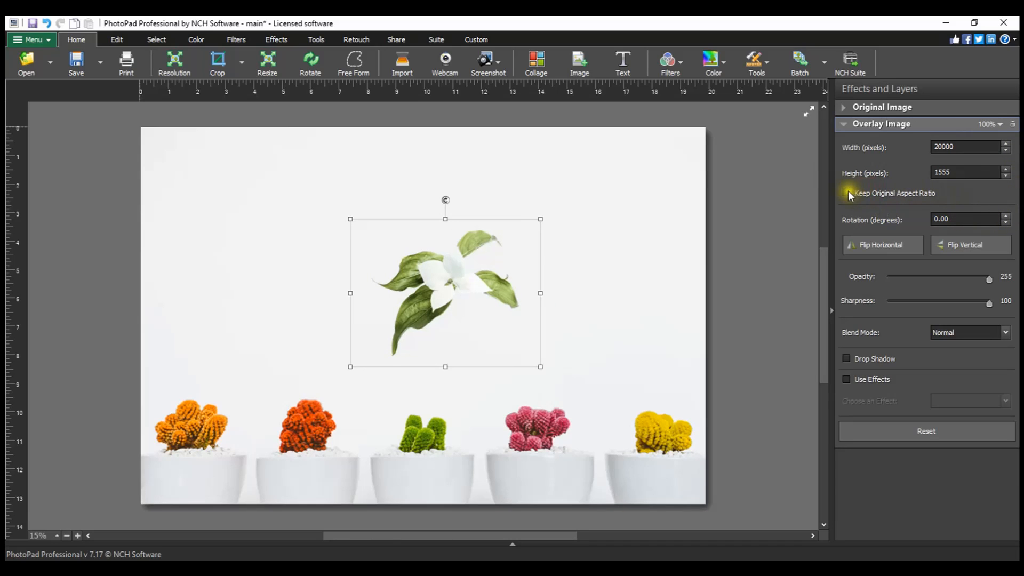
left_click(847, 193)
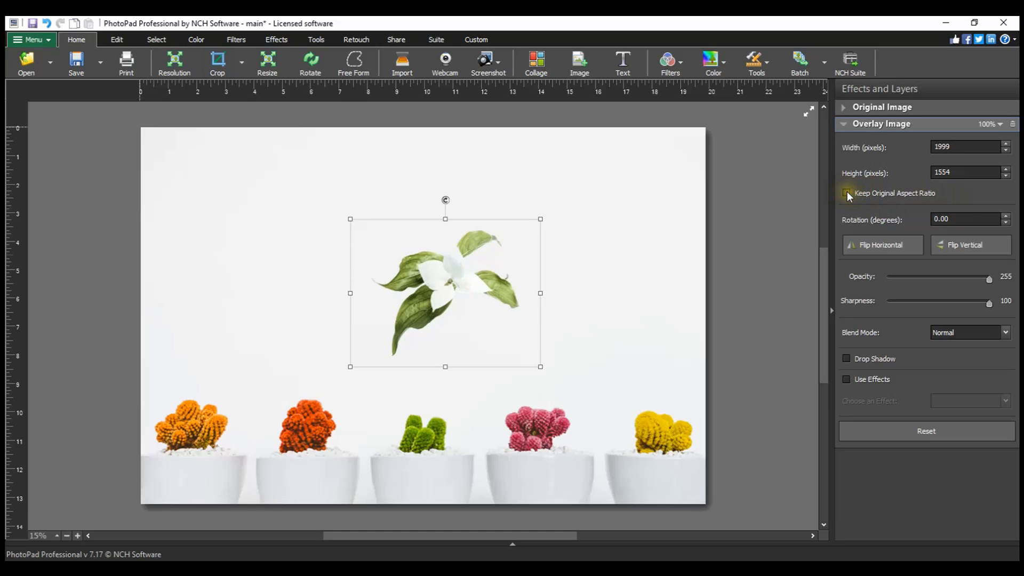
left_click(847, 192)
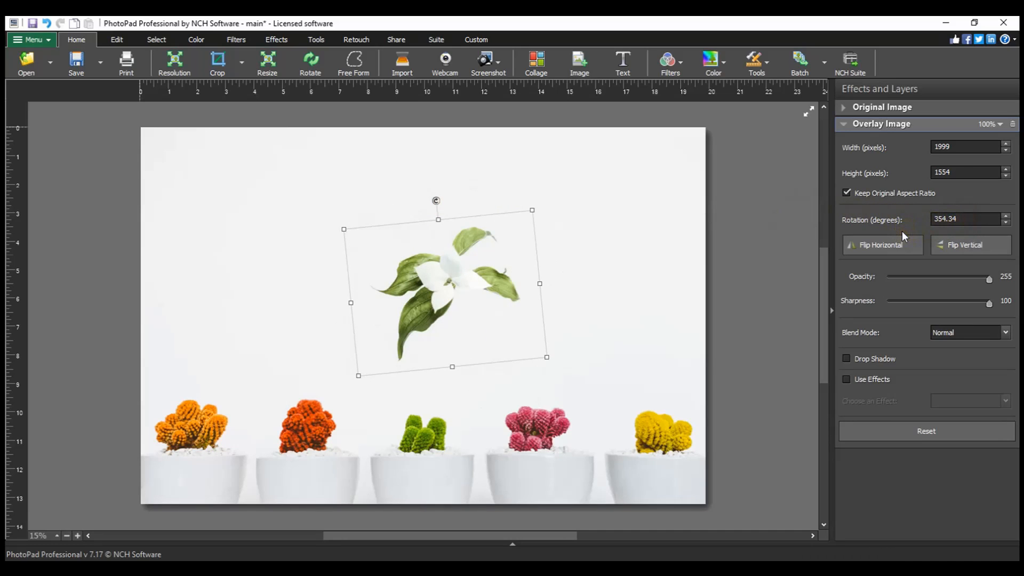
mouse_move(882, 245)
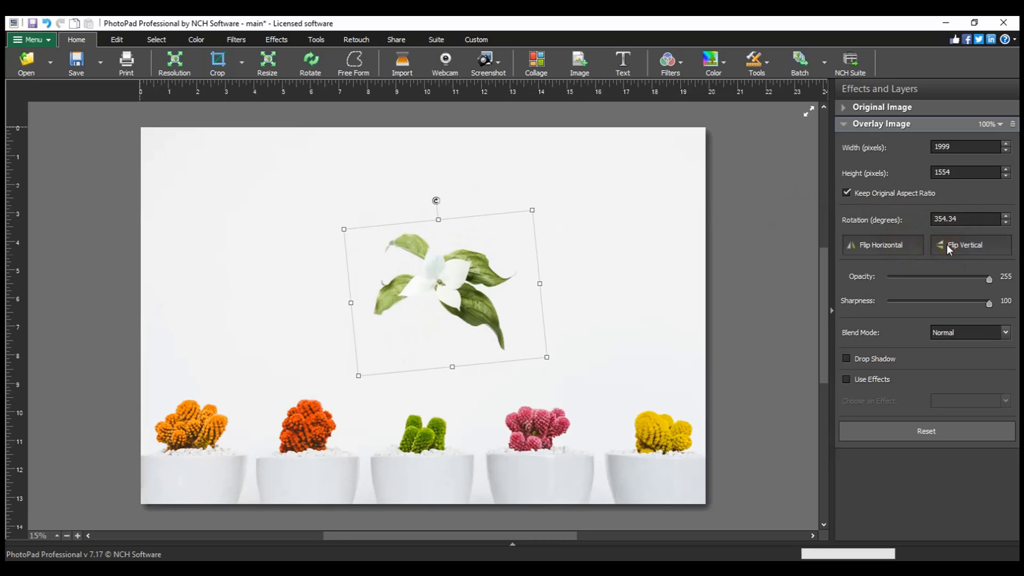
- Flip the 354°-tilted flower overlay upside down
left_click(965, 244)
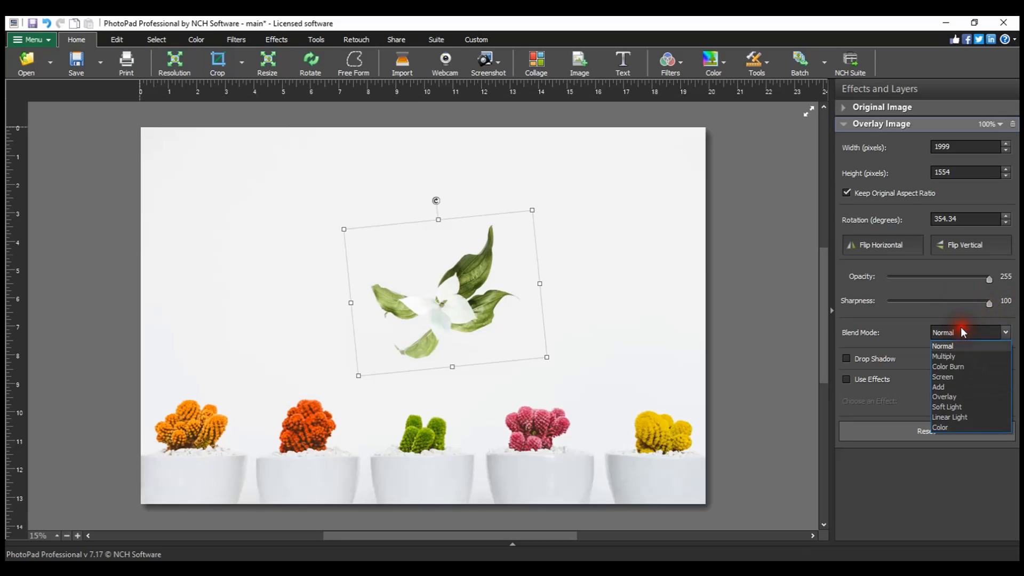
left_click(949, 367)
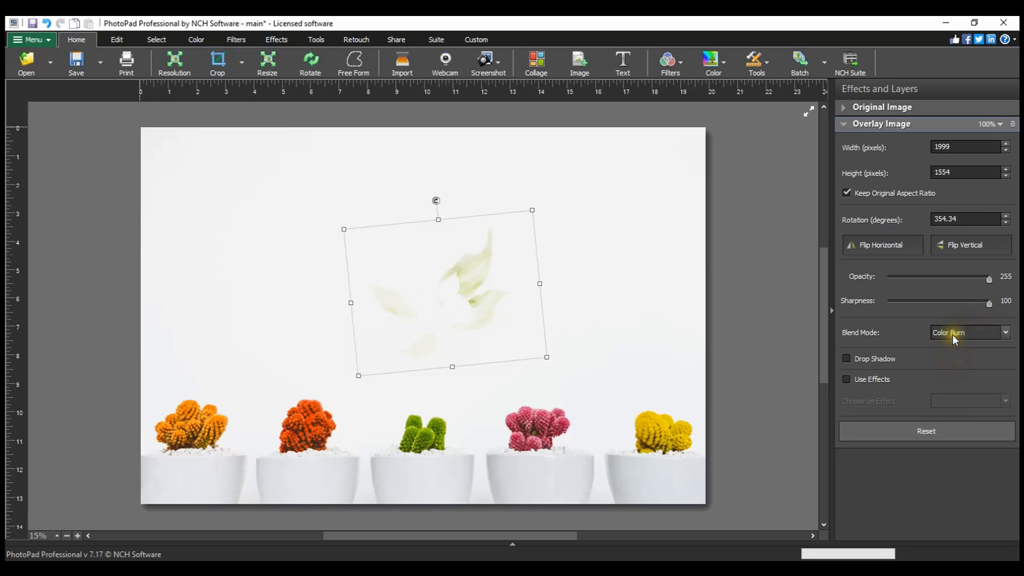
left_click(970, 332)
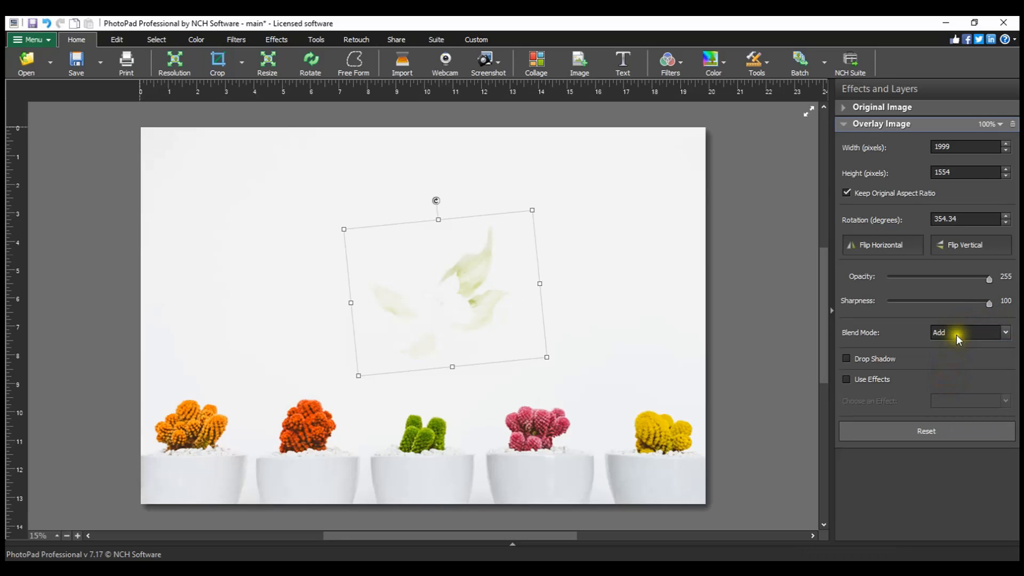
left_click(970, 332)
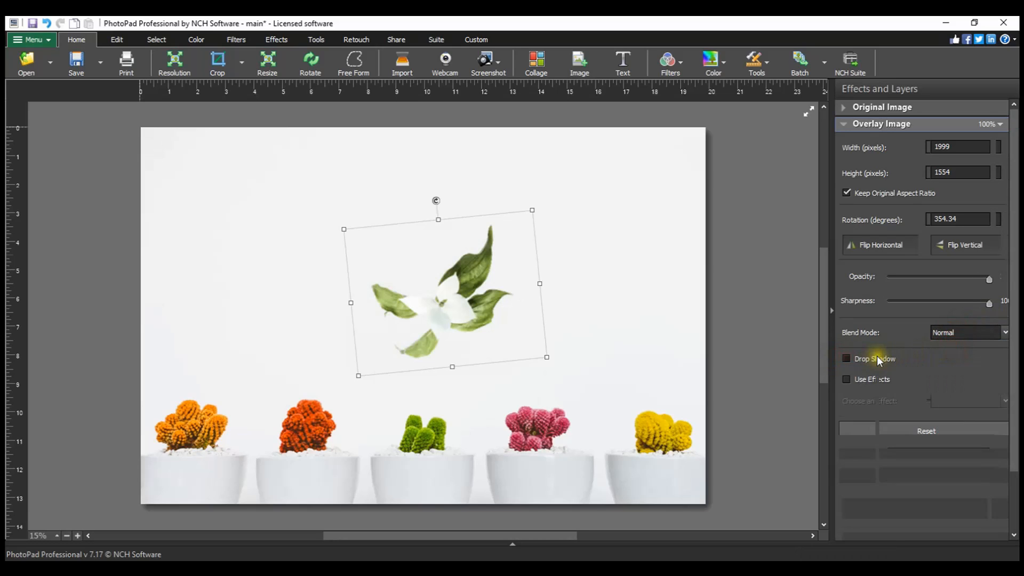
- Enable Drop Shadow and Use Effects, choosing Sepia for the flower overlay
left_click(847, 358)
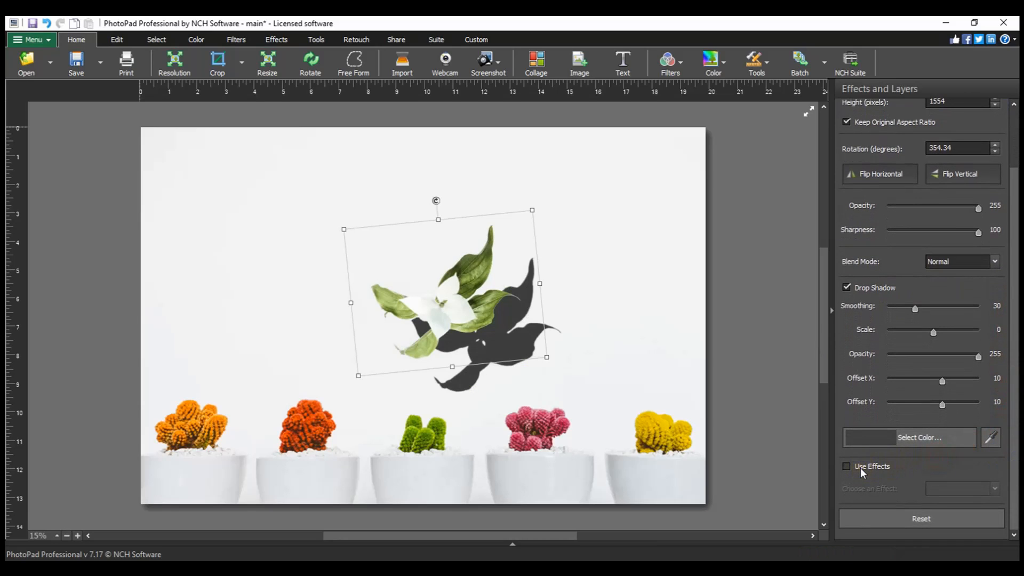
left_click(847, 466)
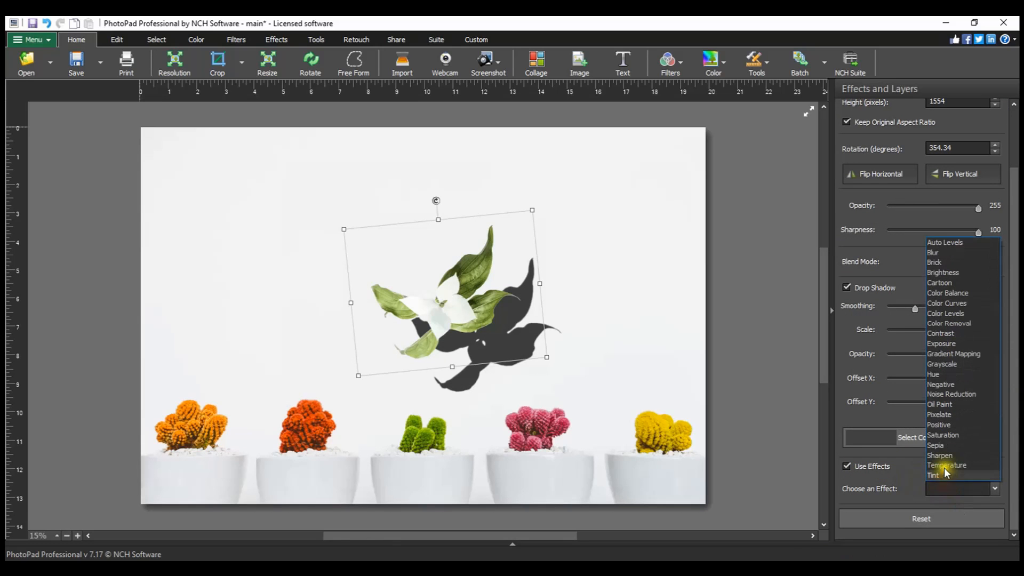
left_click(935, 445)
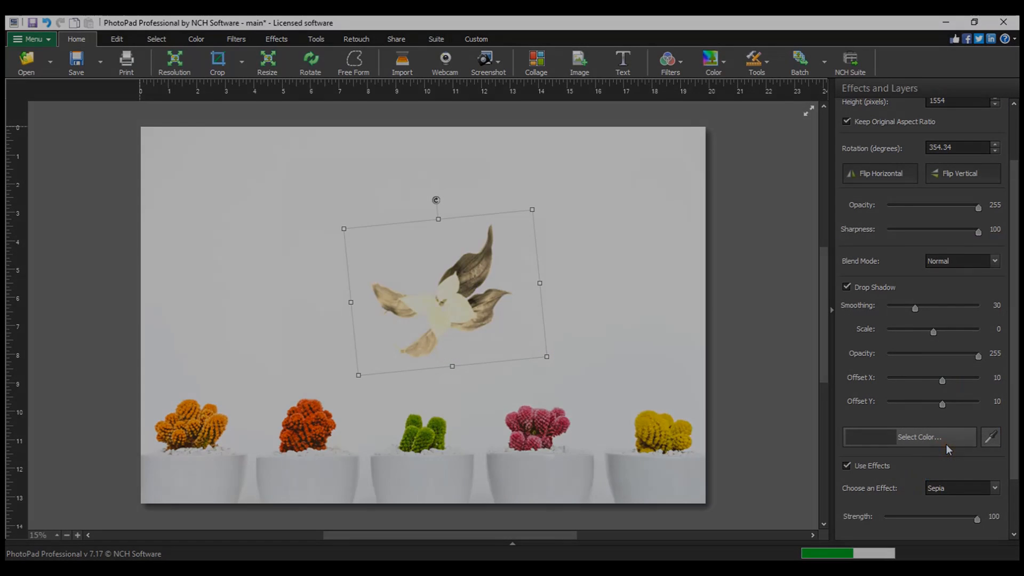